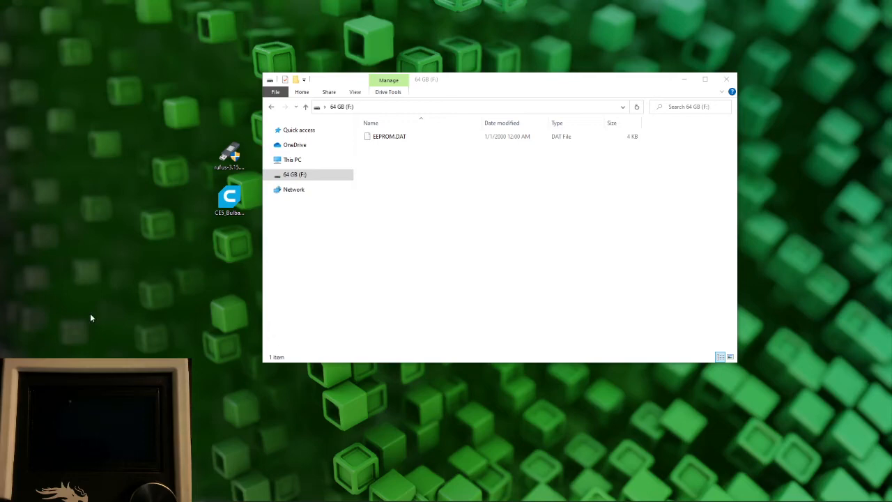
{"action": "mouse_move", "coordinate": [193, 303]}
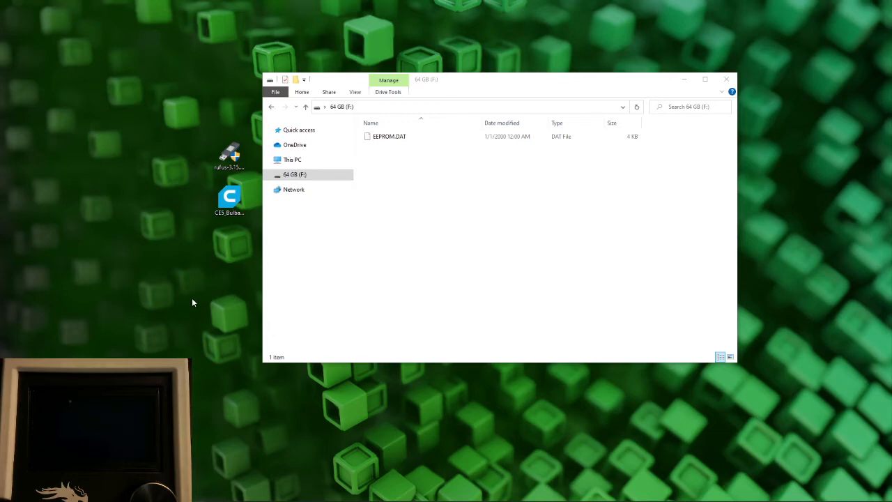
{"action": "mouse_move", "coordinate": [180, 262]}
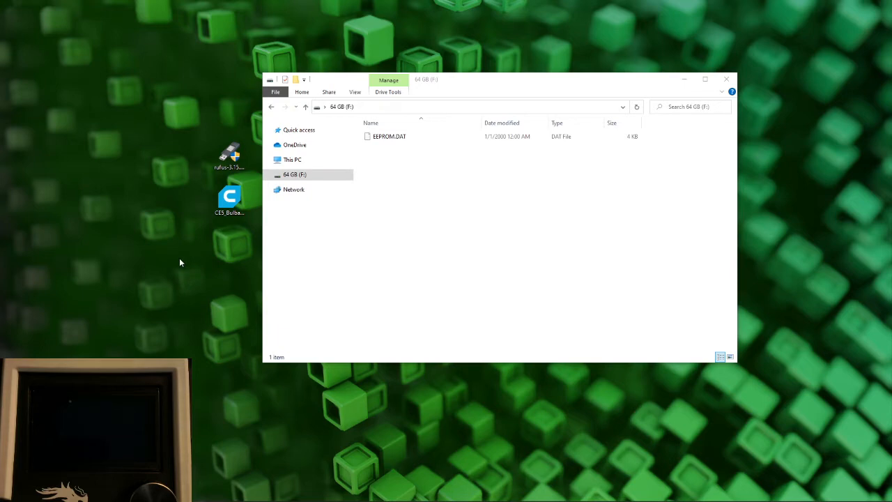
{"action": "mouse_move", "coordinate": [198, 288]}
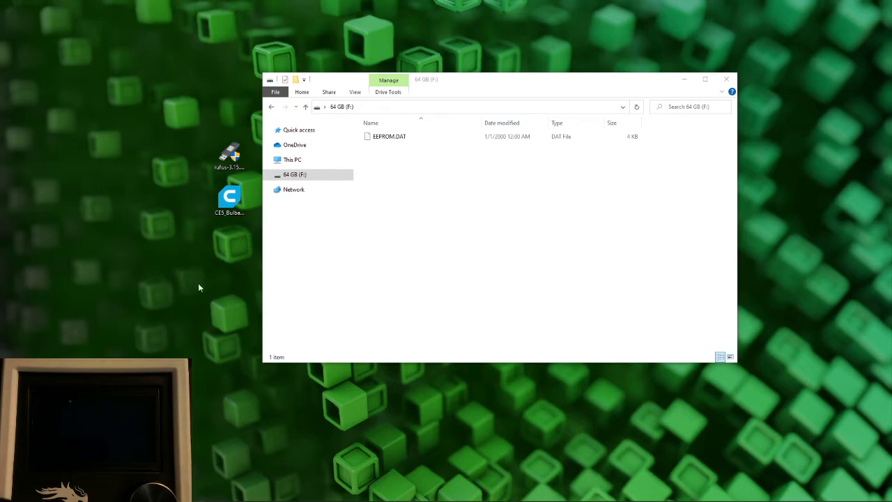
{"action": "mouse_move", "coordinate": [223, 267]}
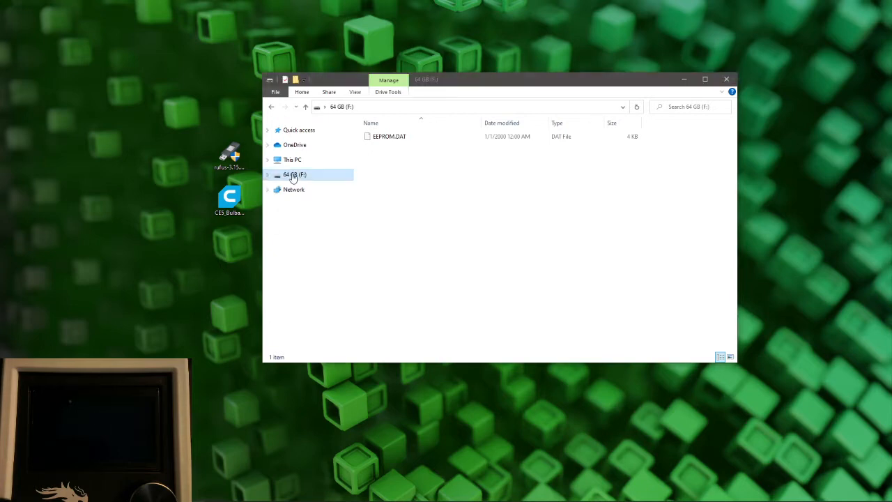
Run a quick exFAT format on 64 GB (F:) and confirm erasing all its data
{"action": "right_click", "coordinate": [293, 175]}
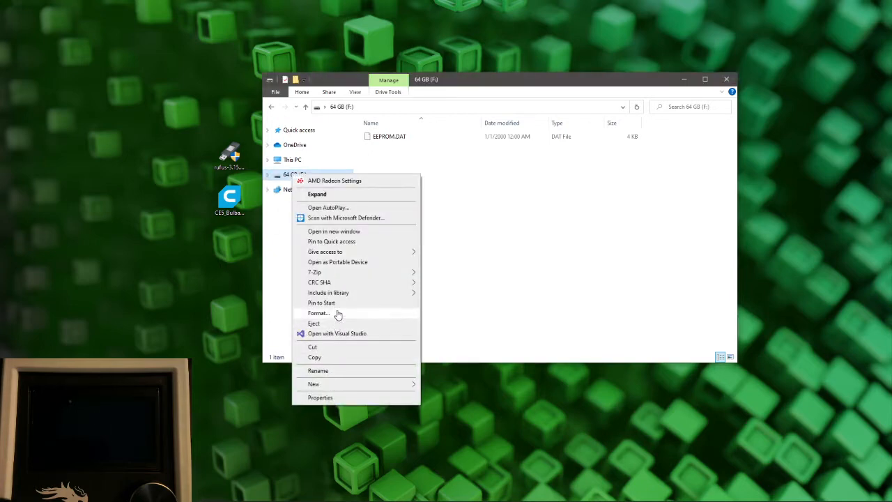
{"action": "left_click", "coordinate": [317, 312]}
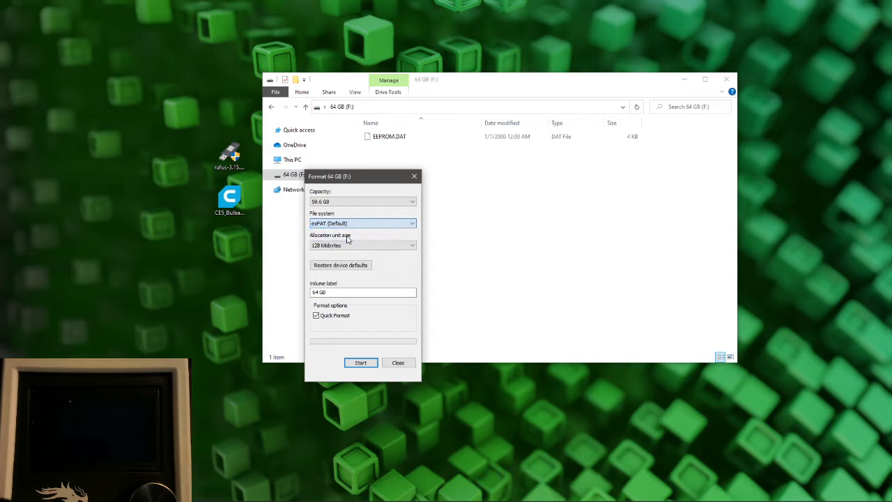
{"action": "left_click", "coordinate": [359, 363]}
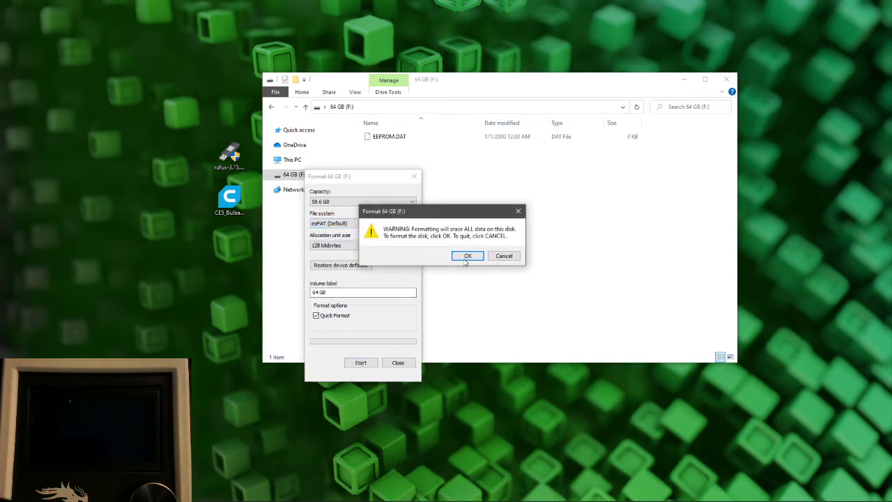
{"action": "left_click", "coordinate": [469, 257]}
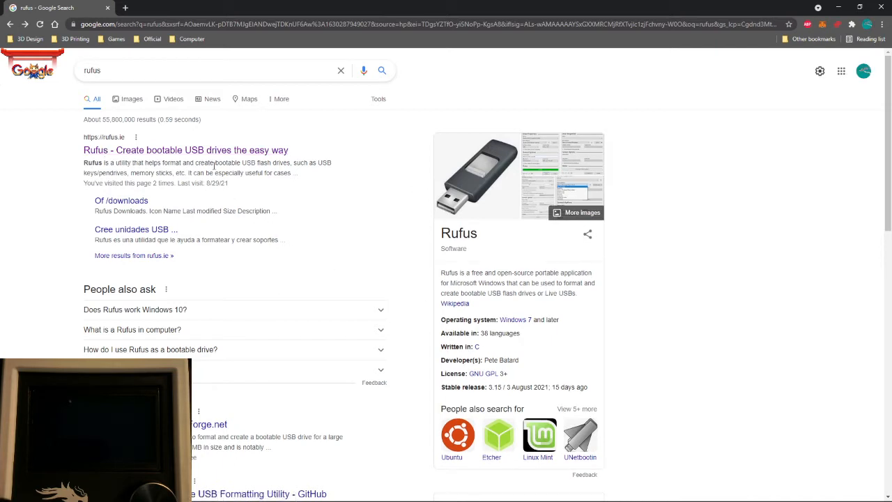
Download Rufus 3.15 from the official rufus.ie site's Download section
{"action": "left_click", "coordinate": [185, 151]}
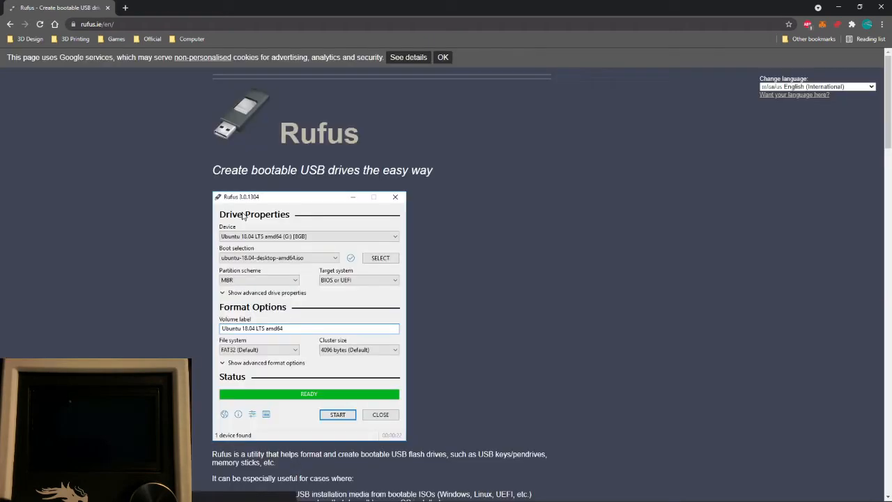
{"action": "scroll", "scroll_direction": "down", "scroll_amount": 3}
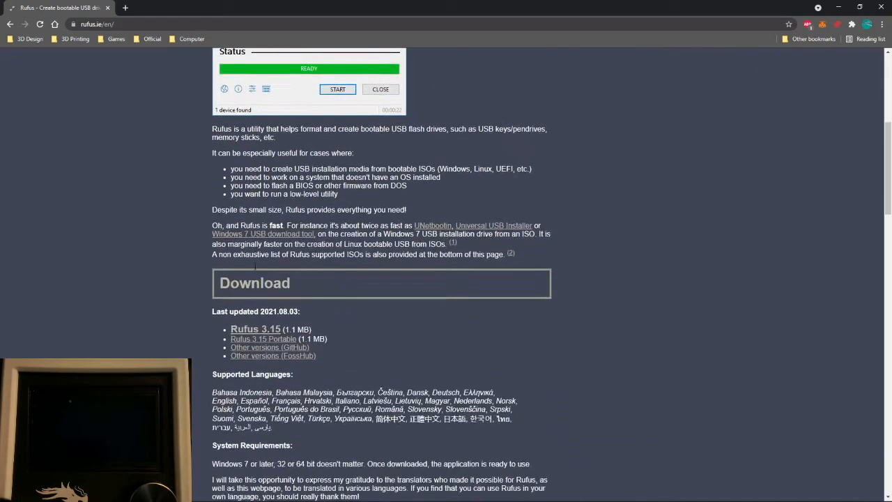
{"action": "scroll", "scroll_direction": "down", "scroll_amount": 3}
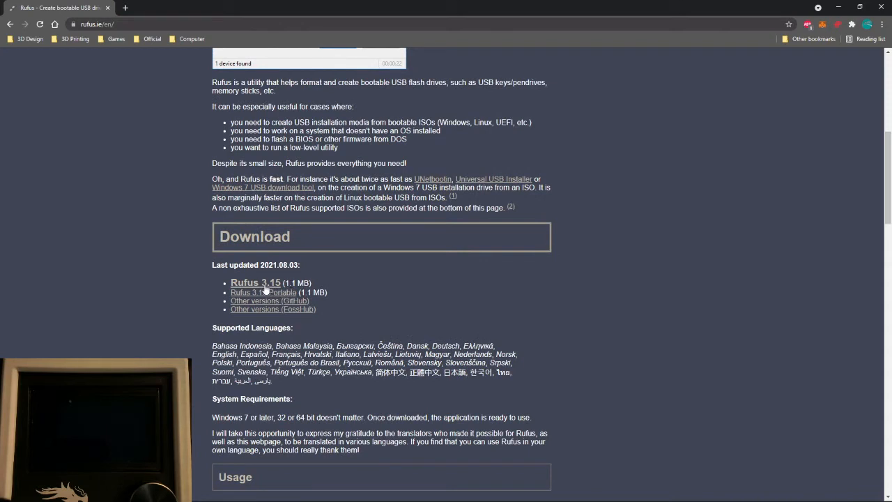
{"action": "left_click", "coordinate": [255, 281]}
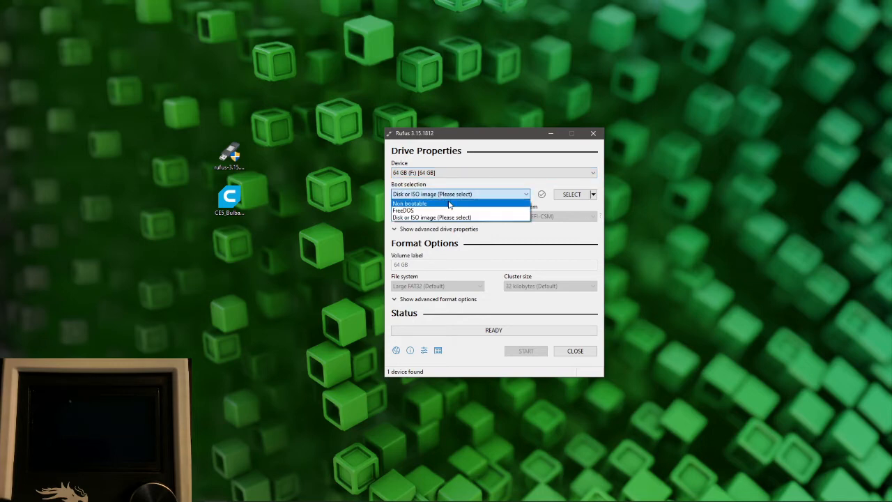
Choose Non bootable, MBR partition scheme and Large FAT32 file system for the 64 GB card
{"action": "left_click", "coordinate": [409, 204]}
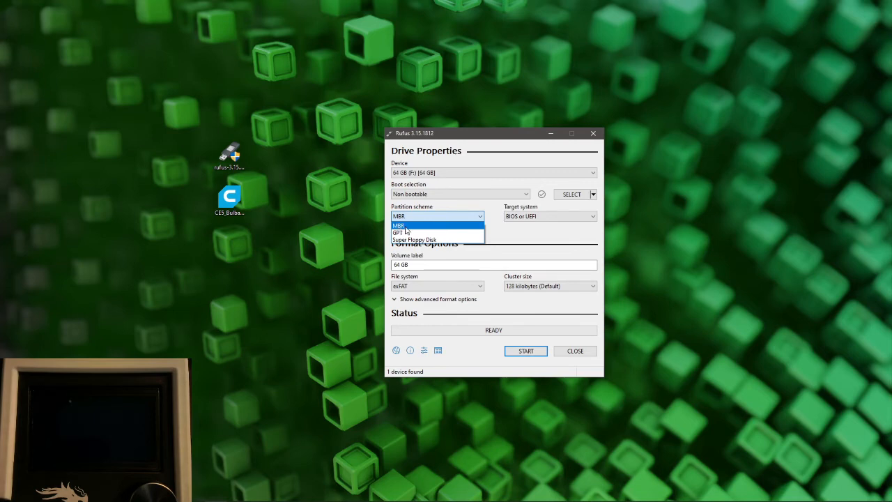
{"action": "left_click", "coordinate": [399, 224]}
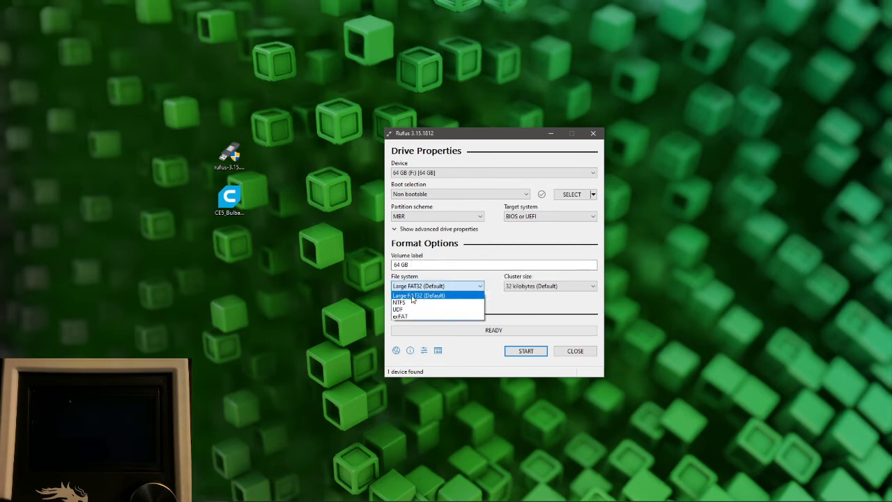
{"action": "left_click", "coordinate": [418, 295]}
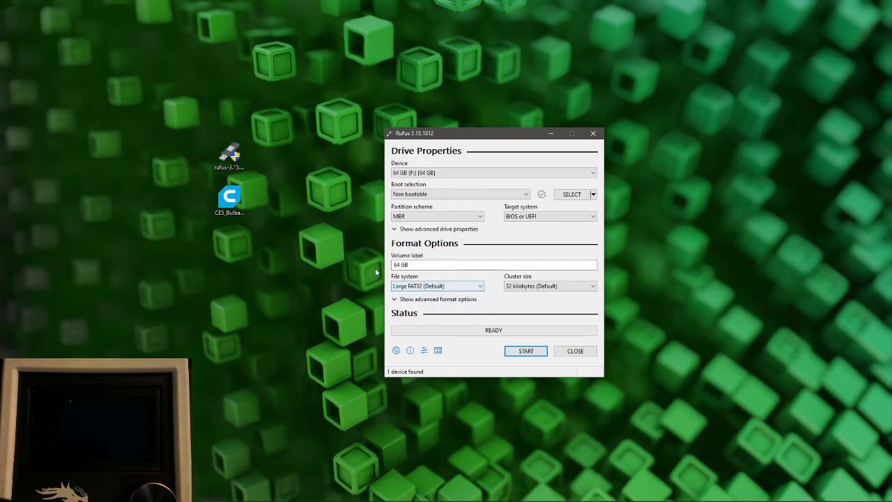
{"action": "mouse_move", "coordinate": [526, 351]}
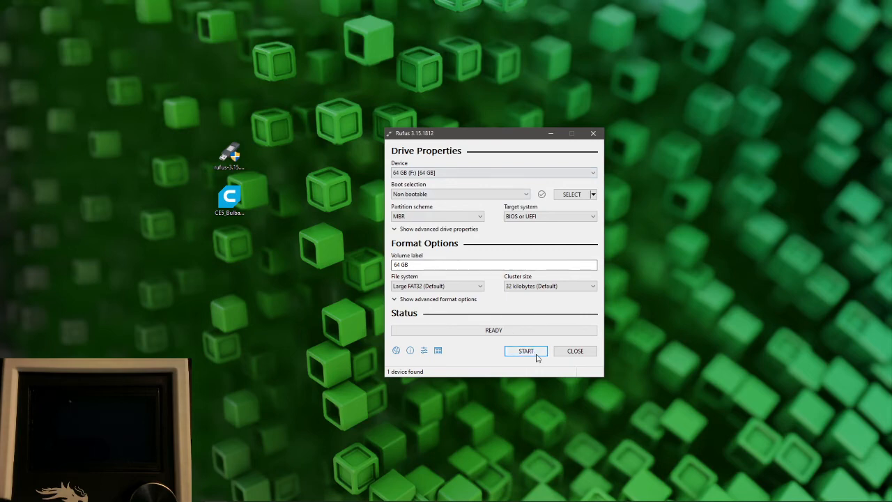
Start the Large FAT32 format and accept that all data on the card is destroyed
{"action": "left_click", "coordinate": [526, 351]}
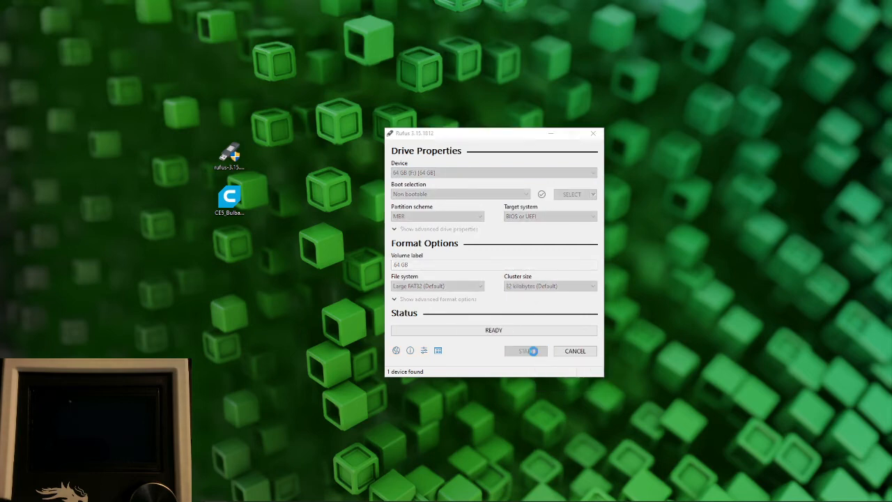
{"action": "left_click", "coordinate": [525, 351]}
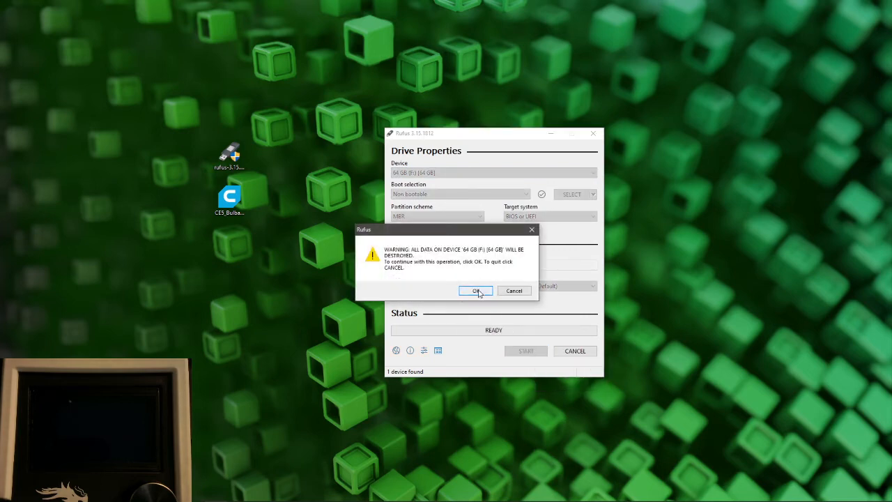
{"action": "left_click", "coordinate": [476, 292]}
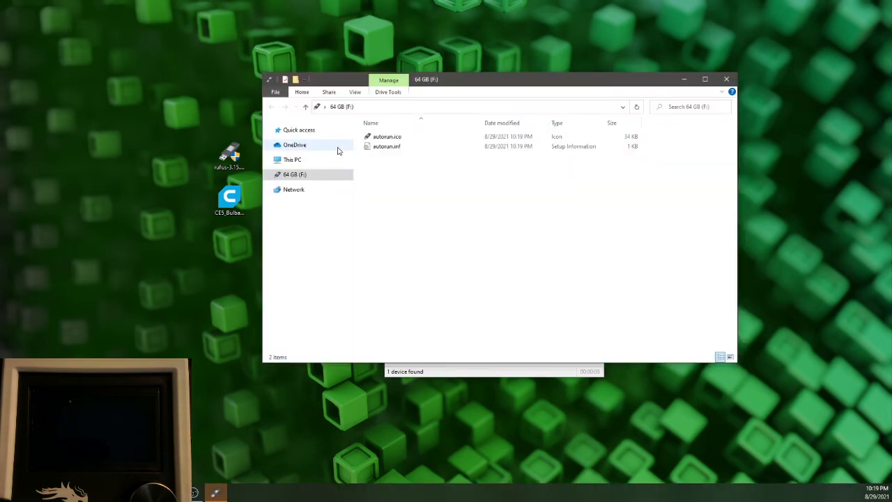
Delete autorun.ico and autorun.inf so the 64 GB card is empty
{"action": "left_click_drag", "start_coordinate": [407, 159], "coordinate": [421, 187]}
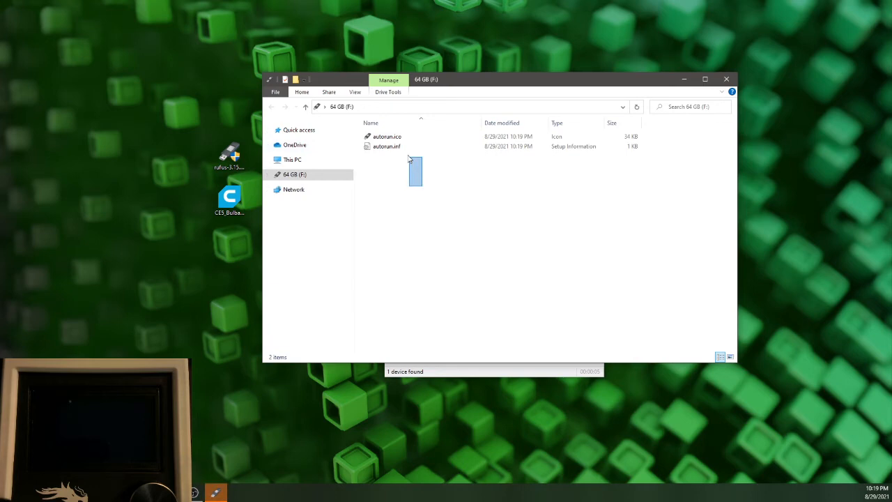
{"action": "right_click", "coordinate": [387, 140]}
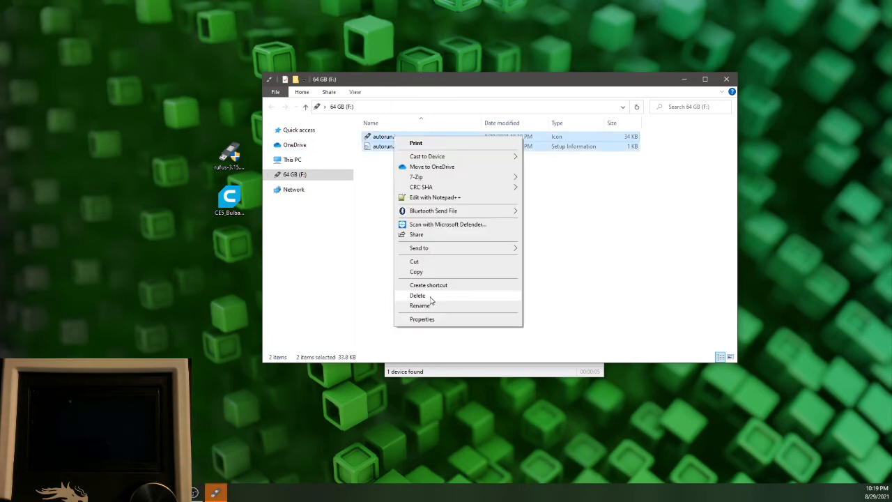
{"action": "left_click", "coordinate": [417, 296]}
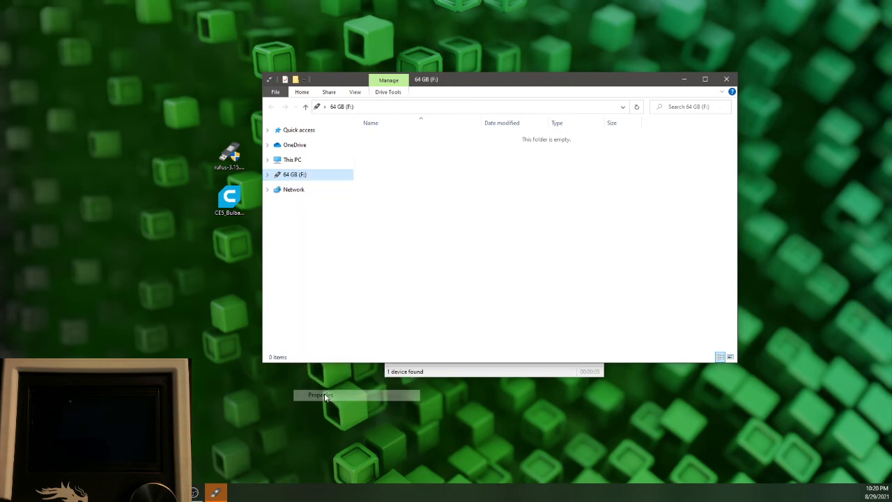
{"action": "left_click", "coordinate": [321, 394]}
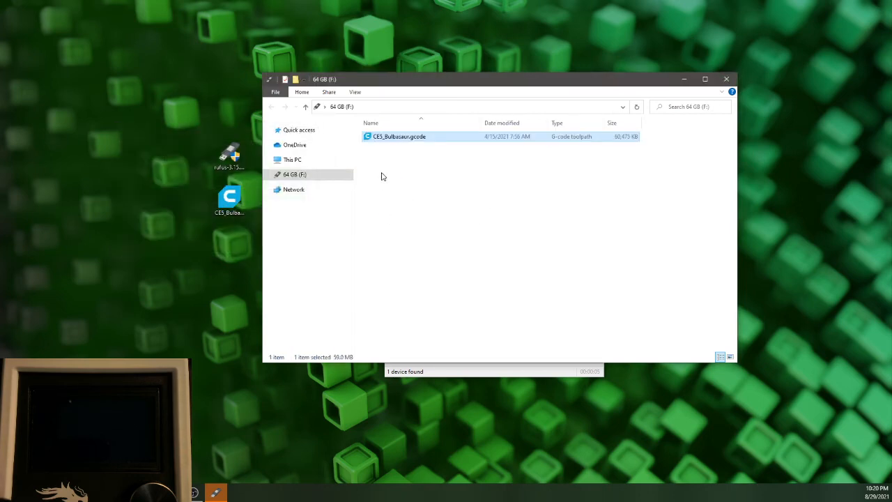
Bring up the 64 GB (F:) drive's actions to place CE5_Bulbasaur.gcode on it
{"action": "right_click", "coordinate": [296, 173]}
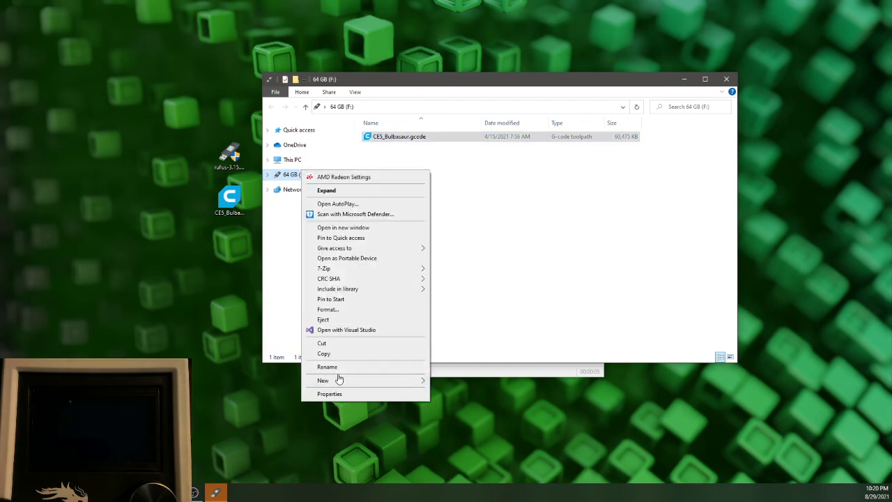